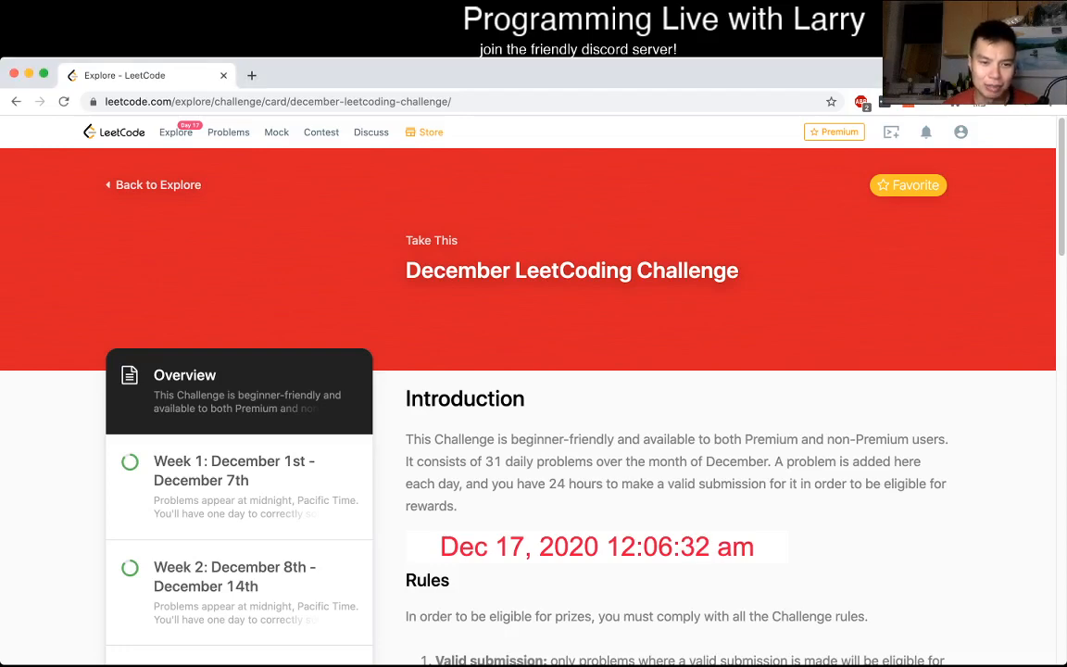
# Open the Week 3 challenge card and select the 4Sum II problem
pyautogui.click(235, 130)
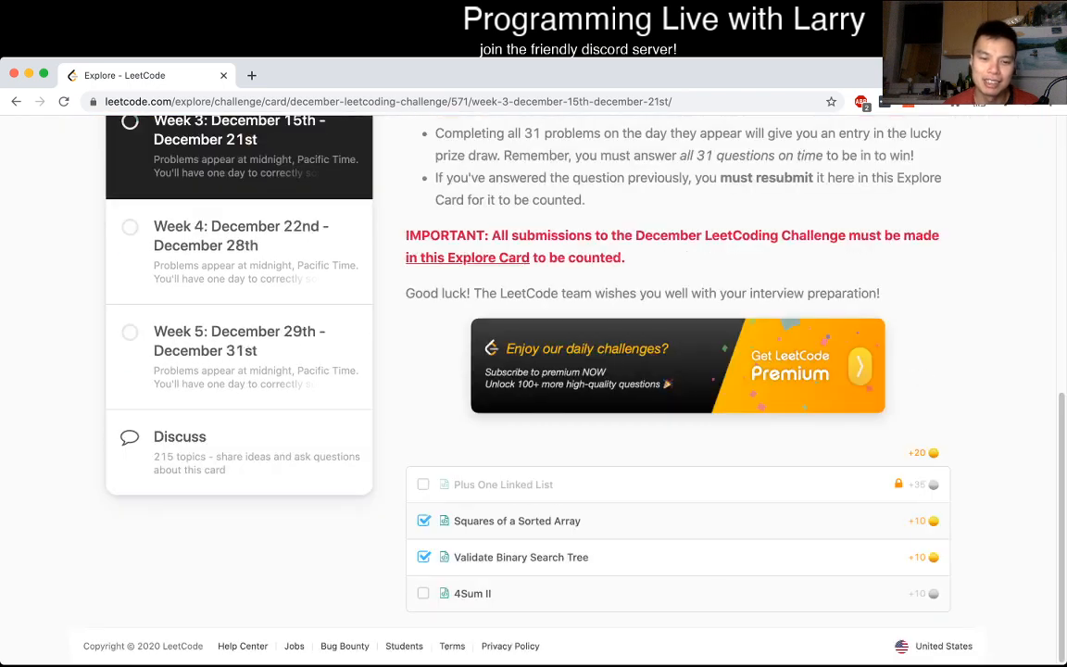
pyautogui.click(473, 593)
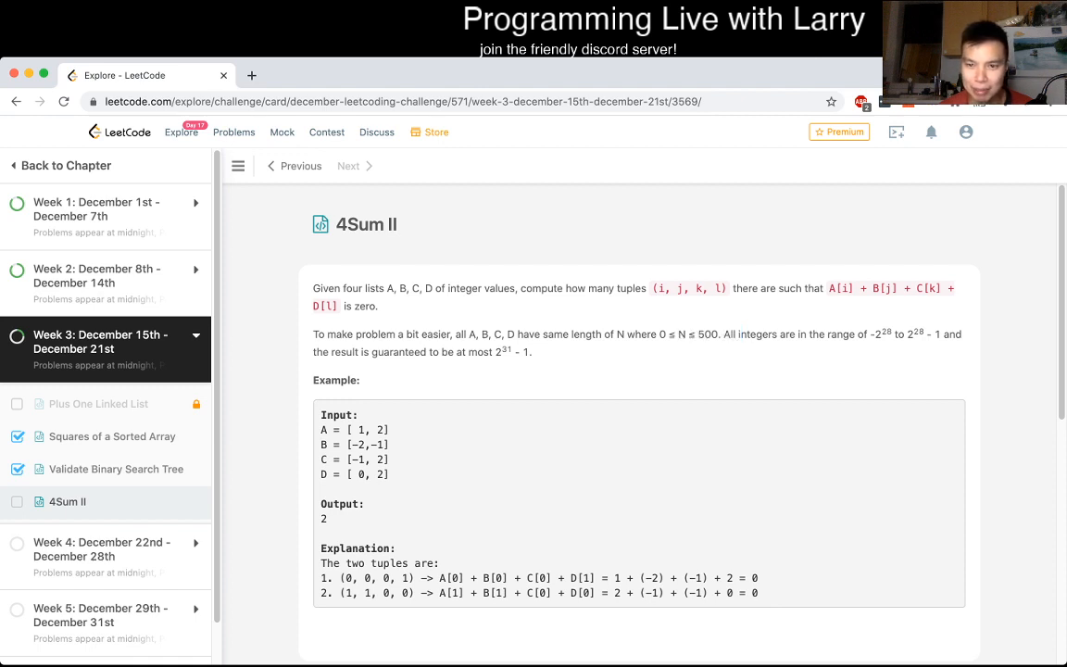
# Read the 4Sum II description and example, then scroll to the empty Python3 fourSumCount method
pyautogui.doubleClick(336, 306)
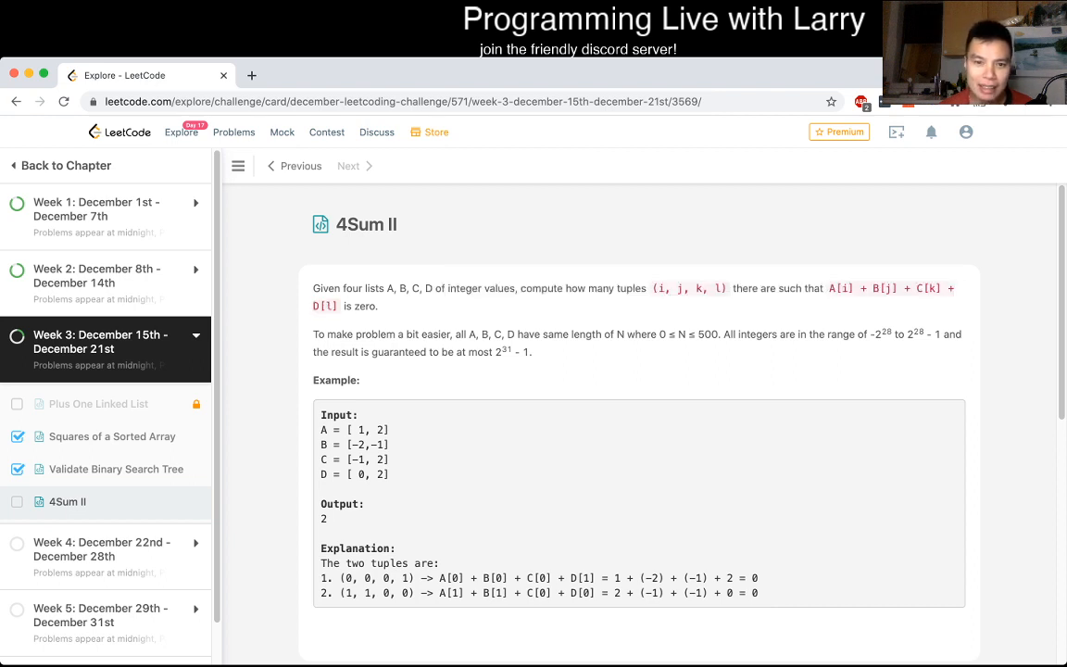
pyautogui.moveTo(669, 334); pyautogui.dragTo(718, 334)
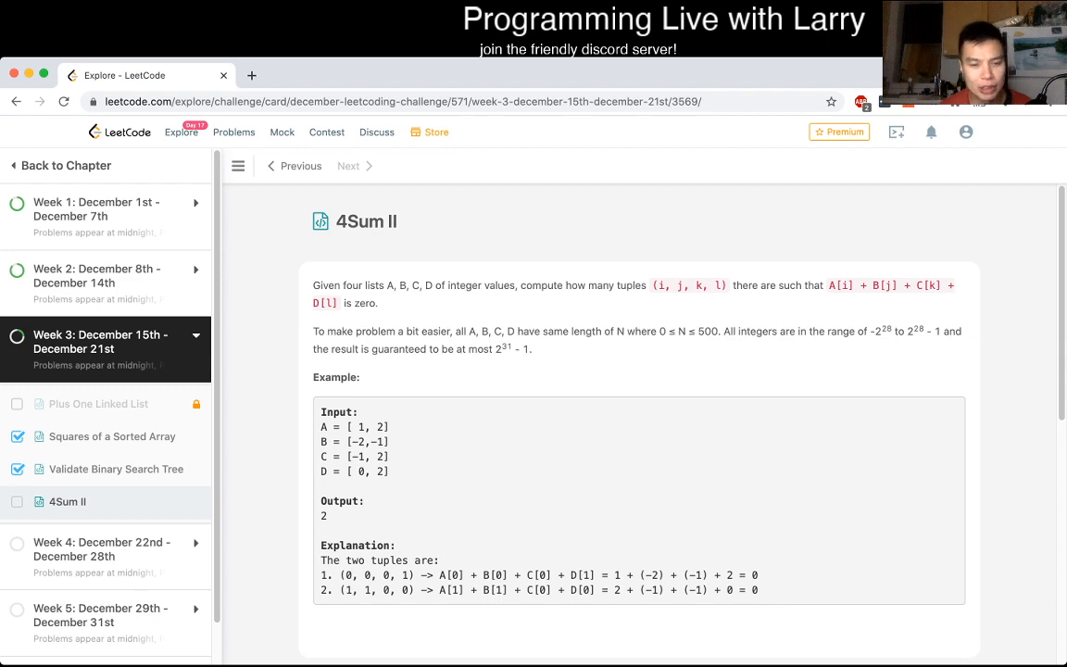
pyautogui.scroll(-3)
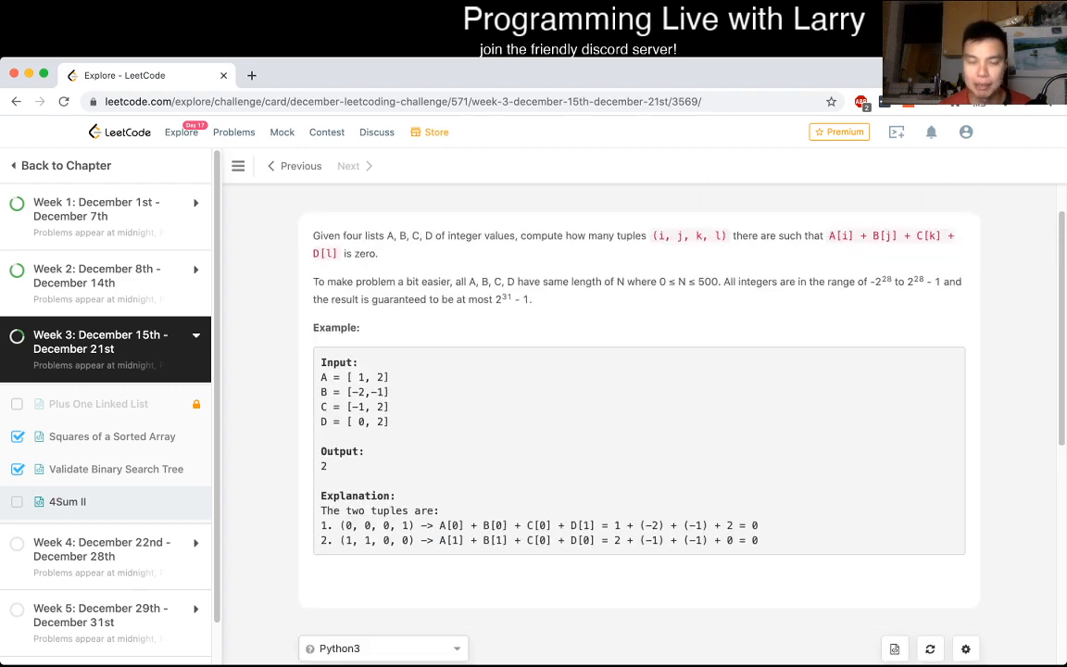
pyautogui.scroll(-3)
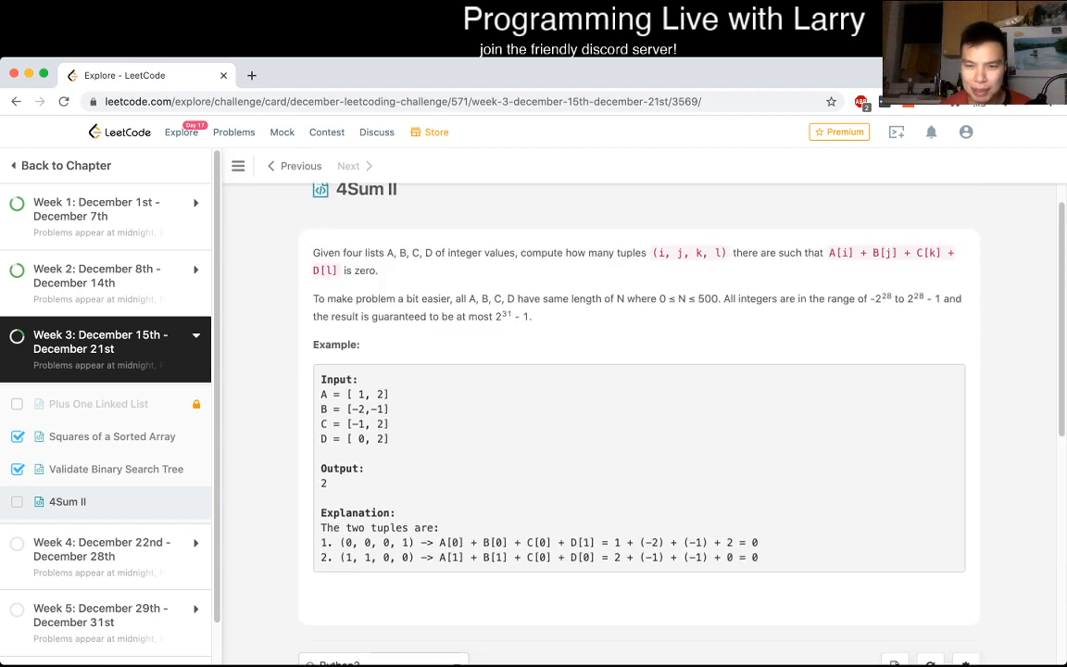
pyautogui.scroll(-3)
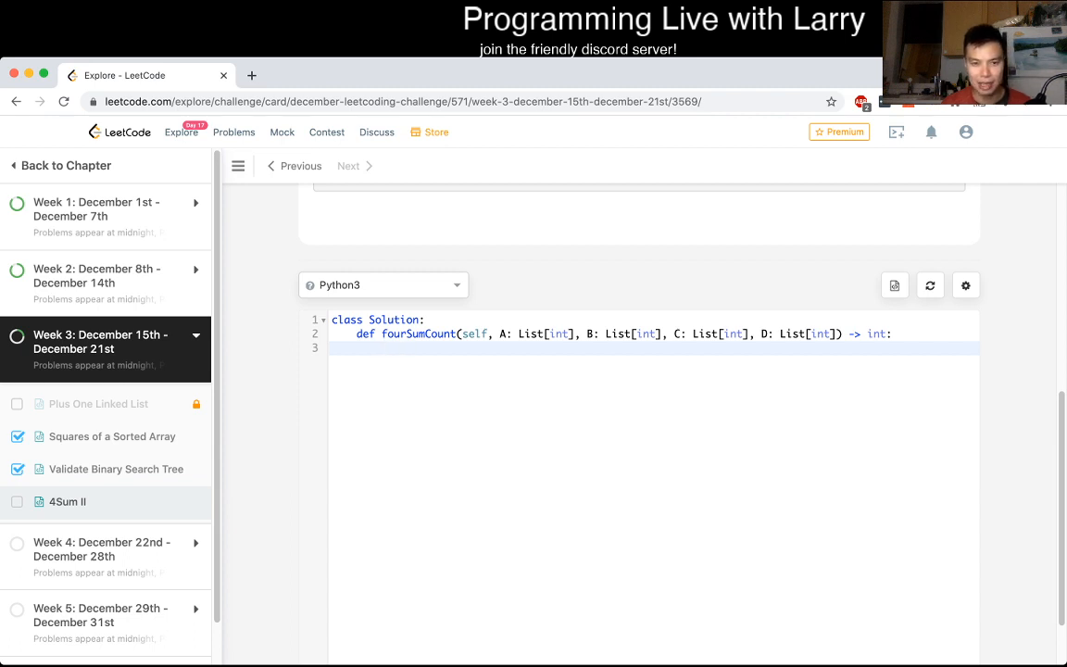
# Write counts = collections.defaultdict(int) in fourSumCount and start a new line
pyautogui.write('counts =')
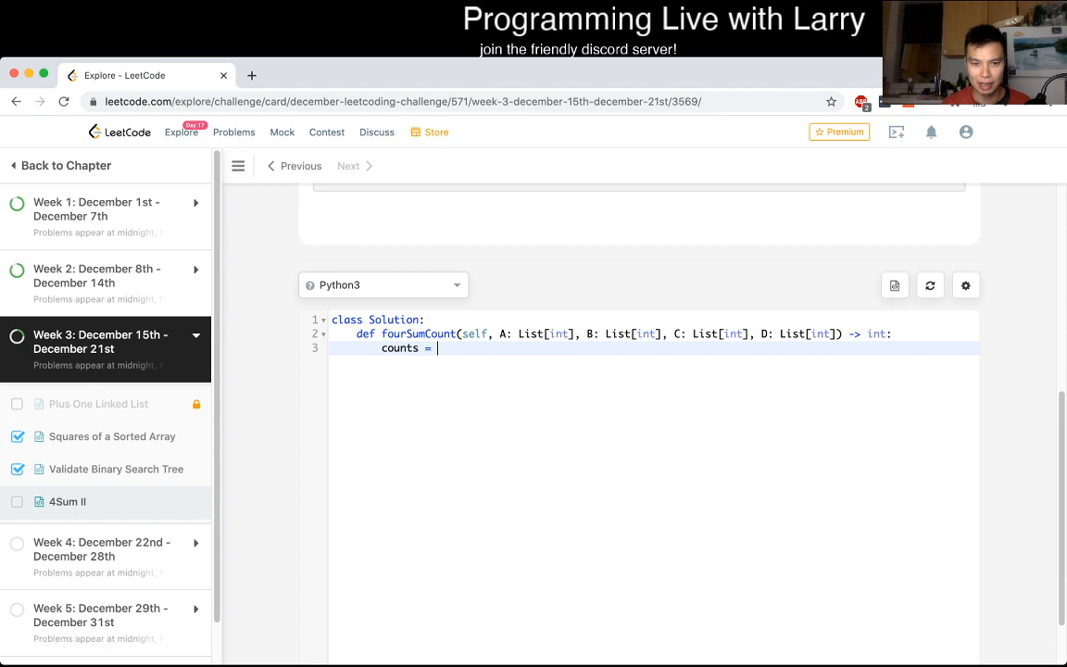
pyautogui.write('collections.d')
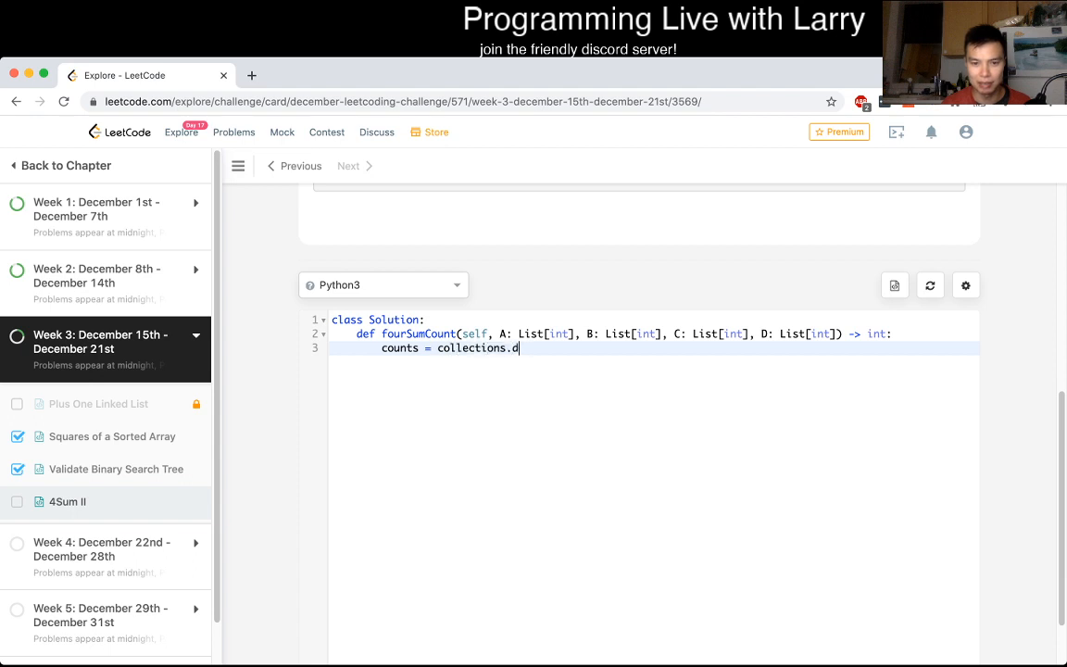
pyautogui.write('efaultdict(int)')
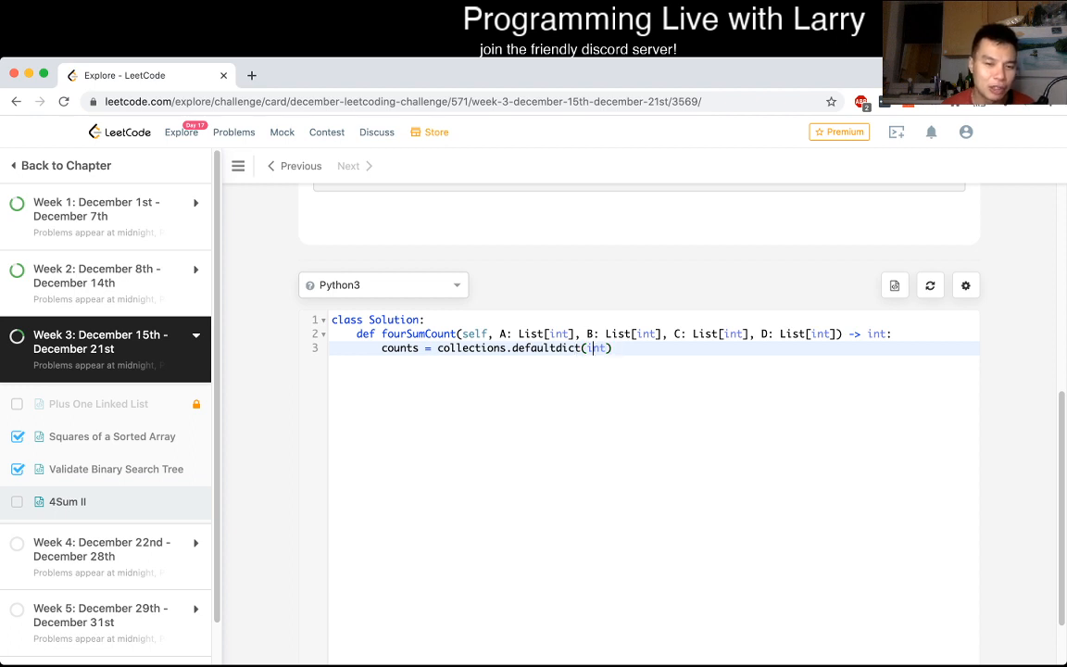
pyautogui.doubleClick(399, 347)
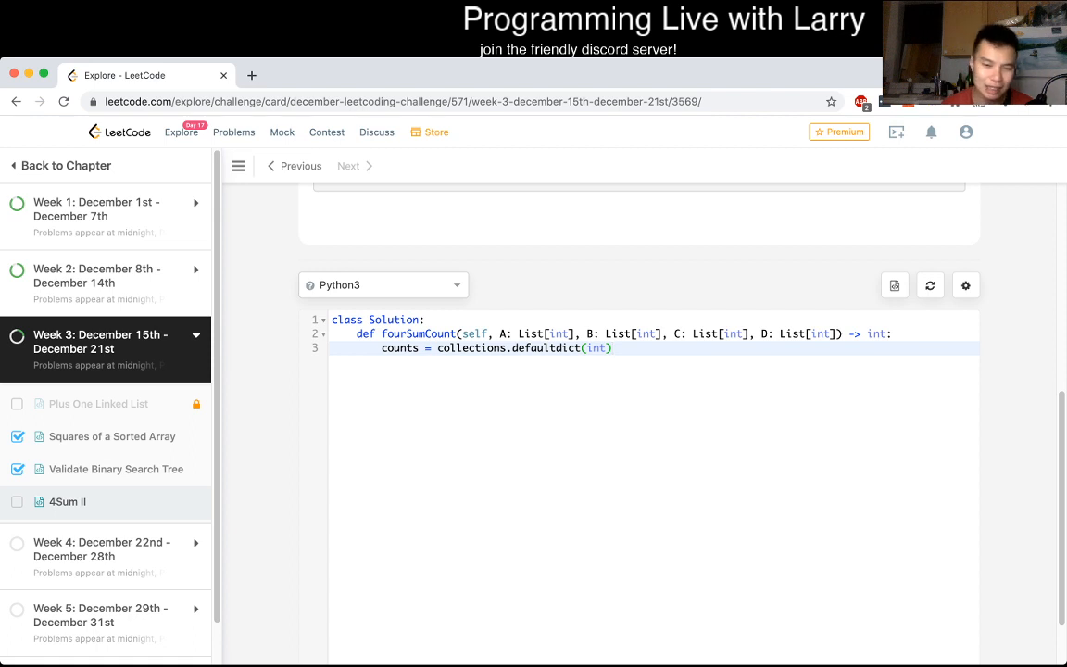
pyautogui.press('enter')
pyautogui.write('f')
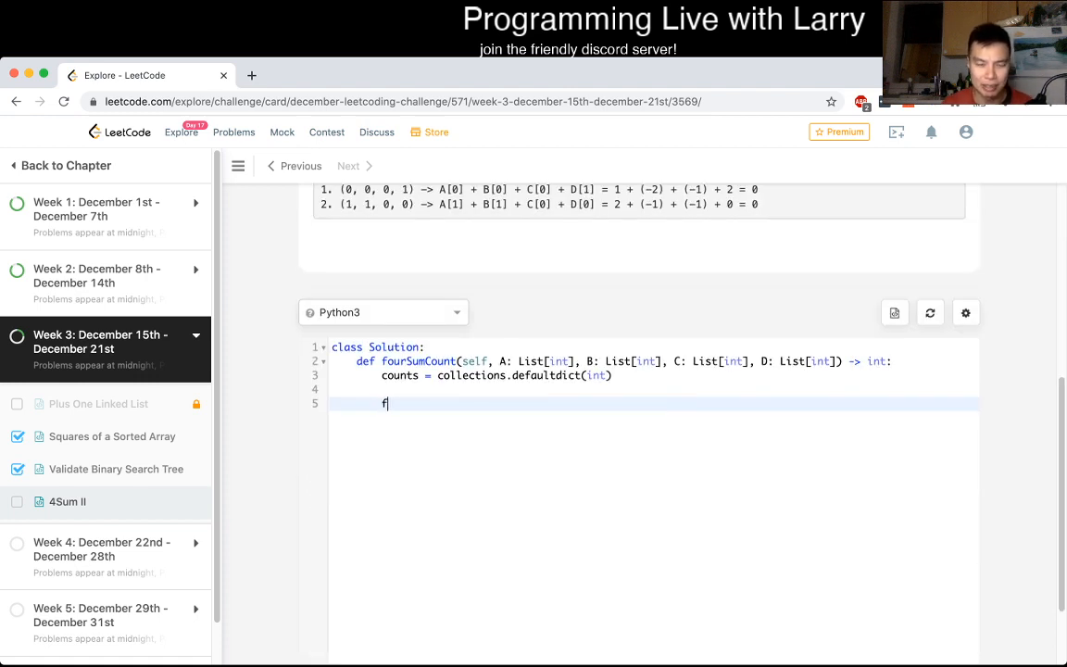
# Add nested loops over A and B that increment counts[x + y]
pyautogui.write('or')
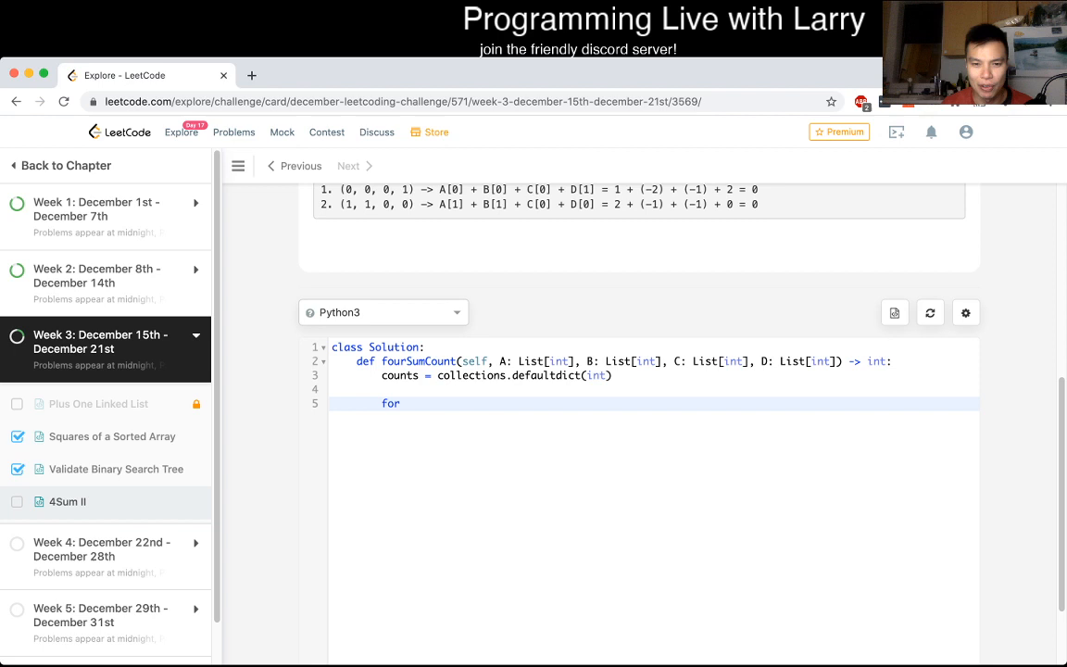
pyautogui.write('x in')
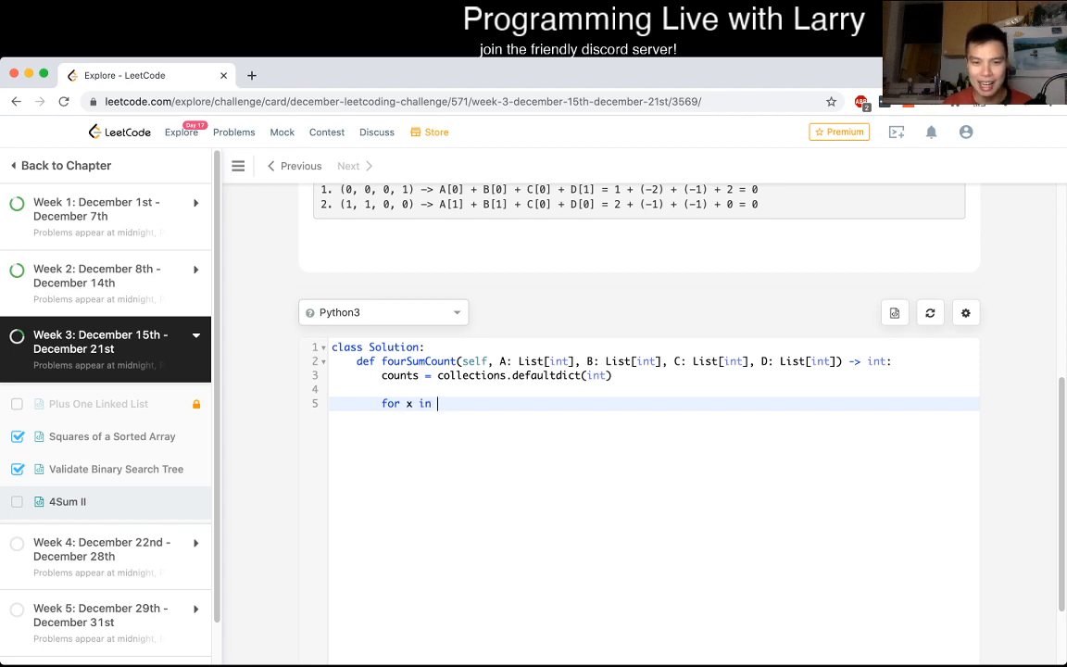
pyautogui.write('A:')
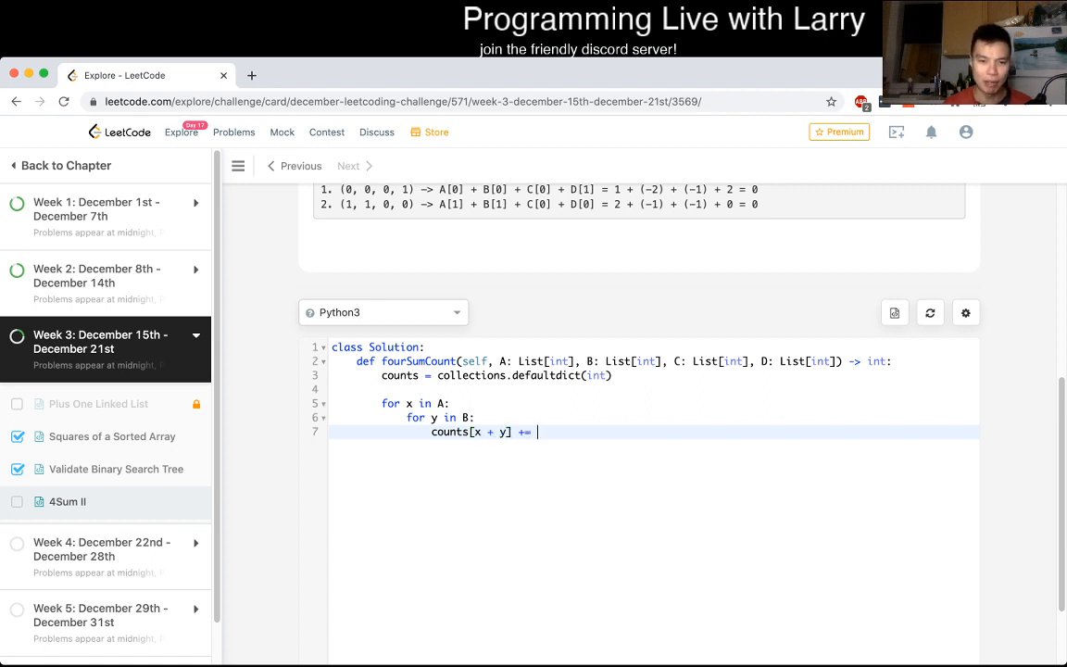
pyautogui.write('1')
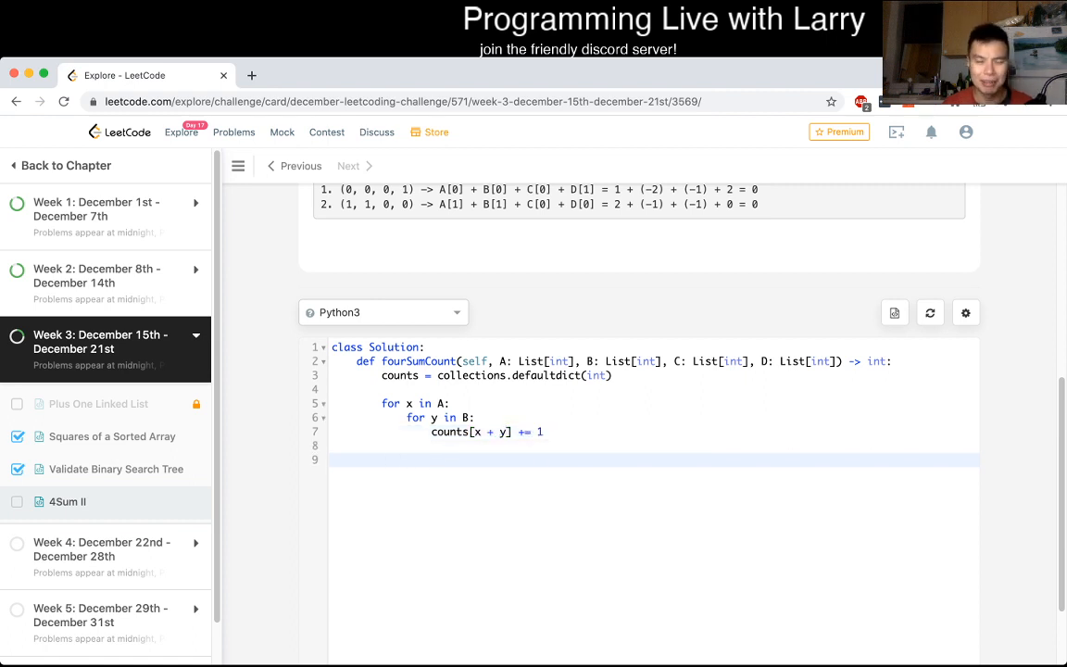
pyautogui.write('f')
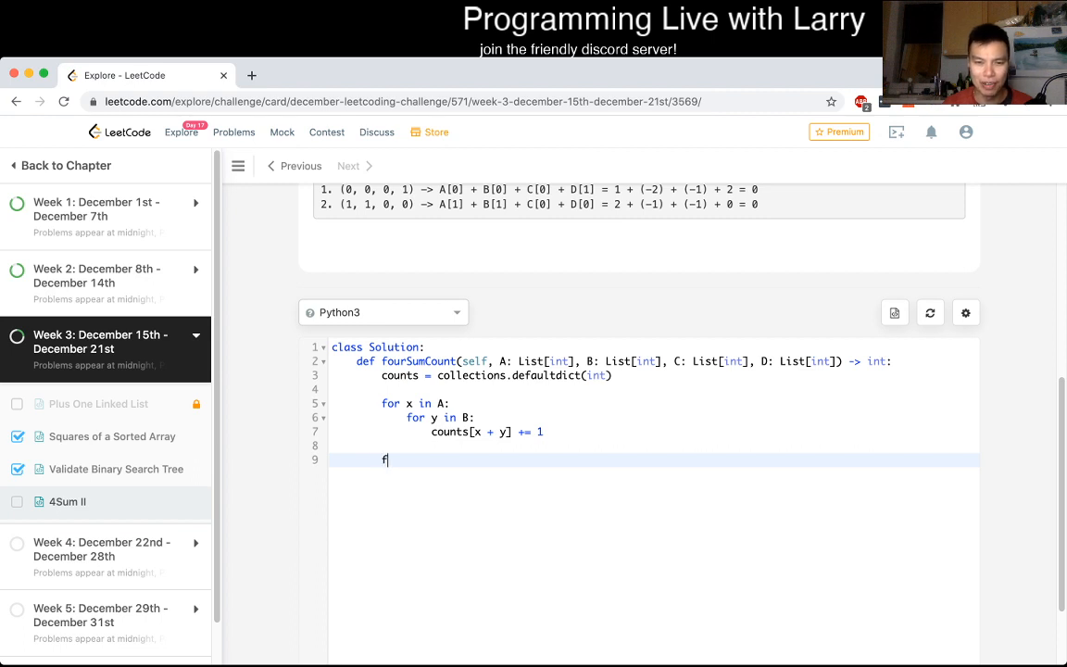
# Add total = 0, nested loops over C and D, and return total
pyautogui.write('for x in C:')
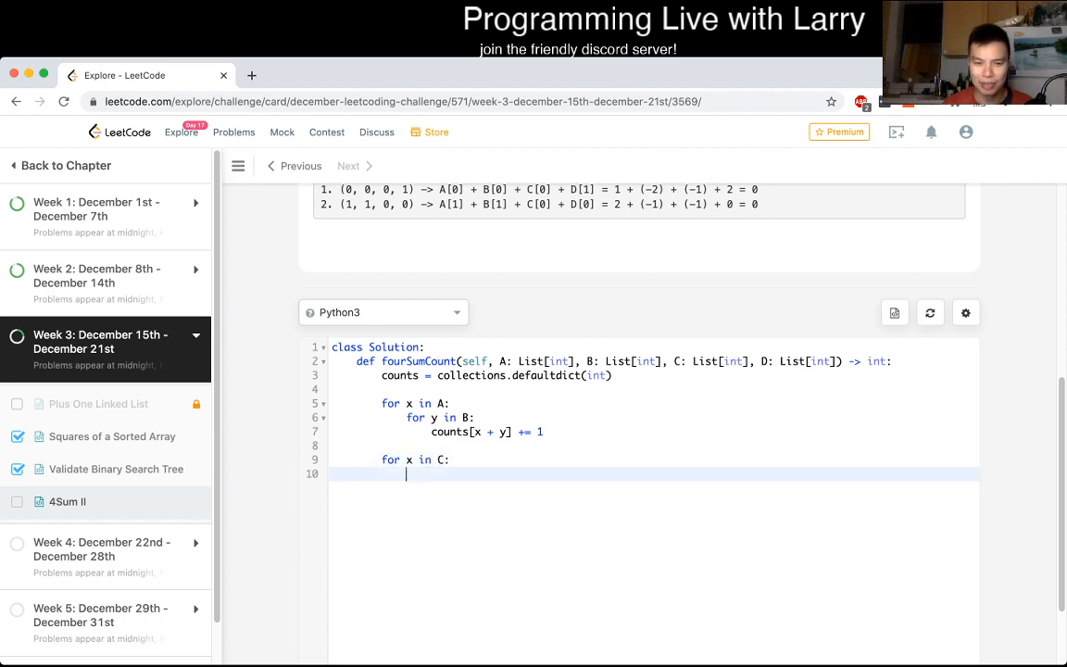
pyautogui.write('for y in D:')
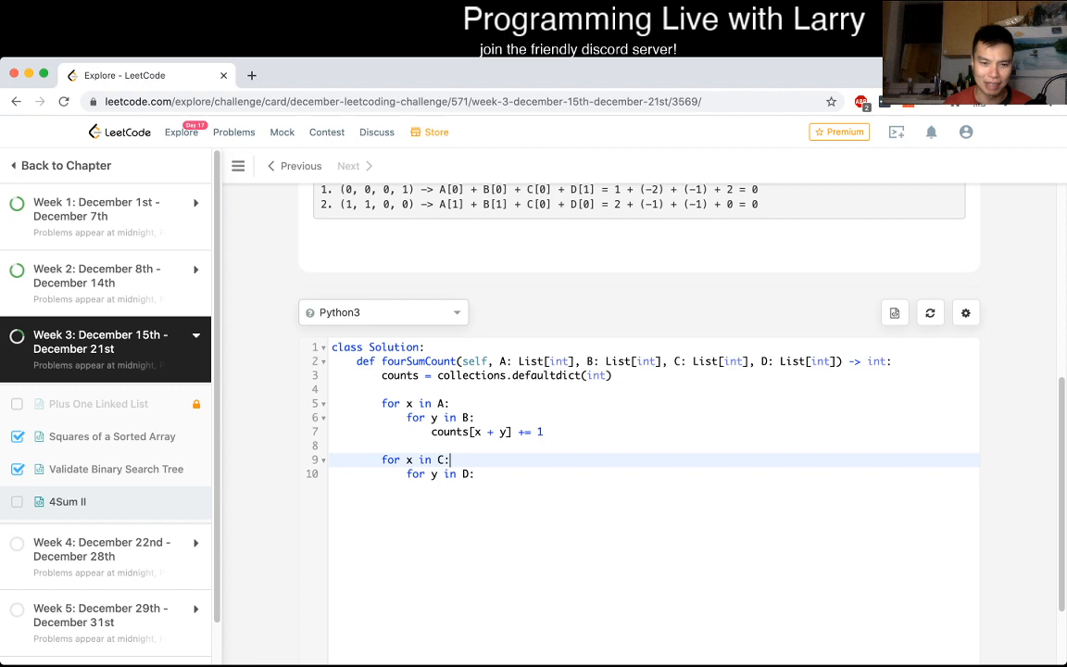
pyautogui.write('total =')
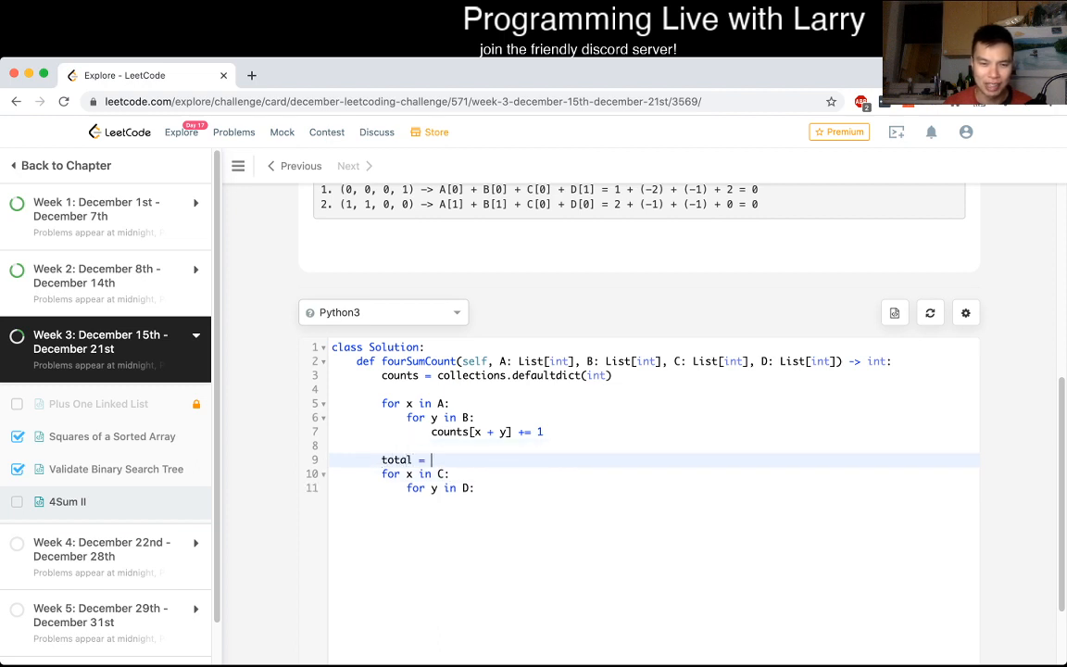
pyautogui.write('0')
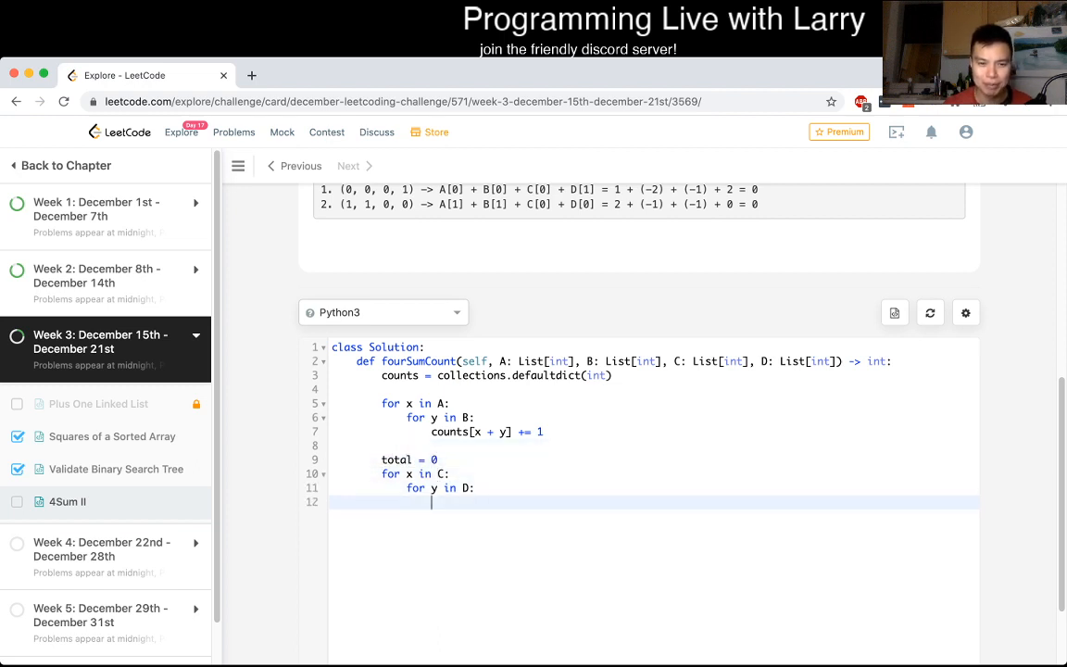
pyautogui.write('return total')
pyautogui.write('# Ai + Bj + Ck + Dl')
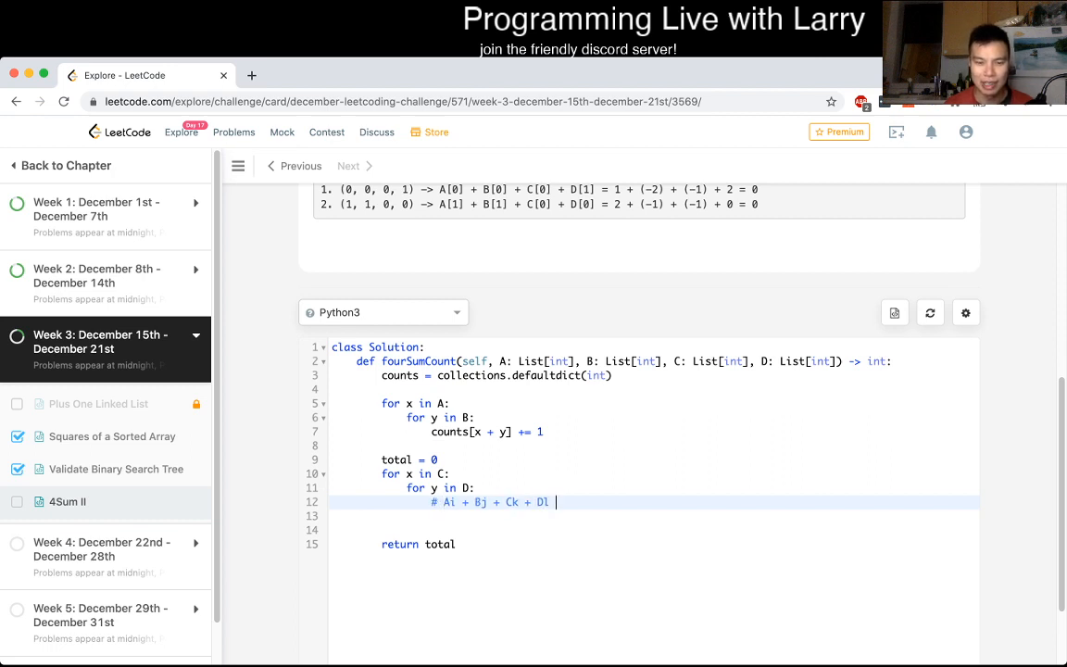
# Write the note Ai + Bj == -(Ck + Dl) inside the C and D loops
pyautogui.write('== 0')
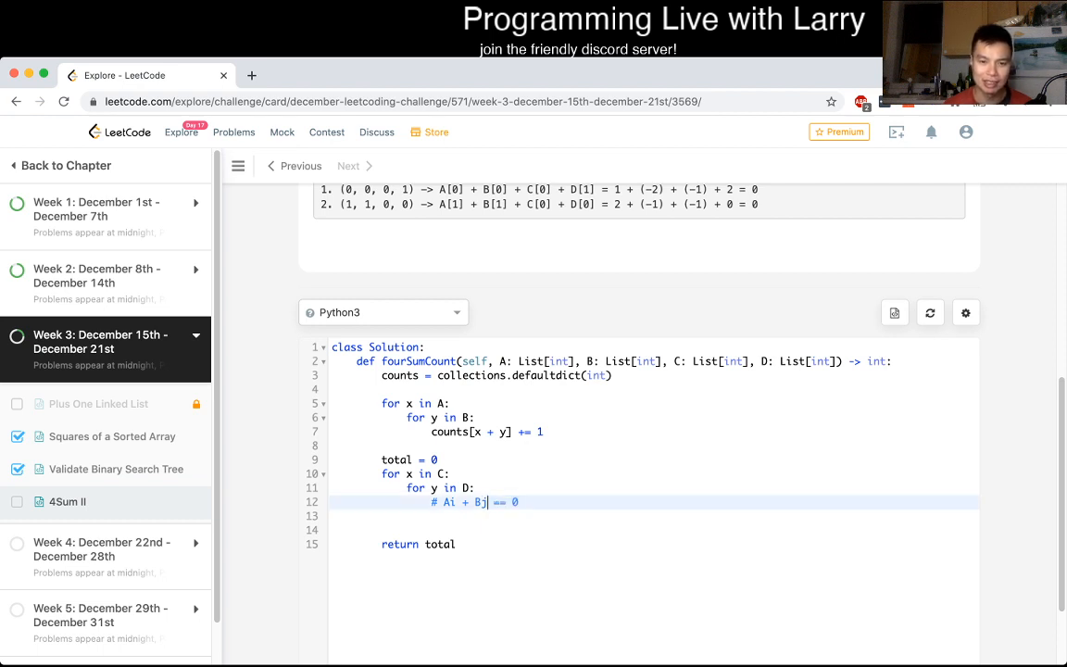
pyautogui.write('+ Ck + Dl')
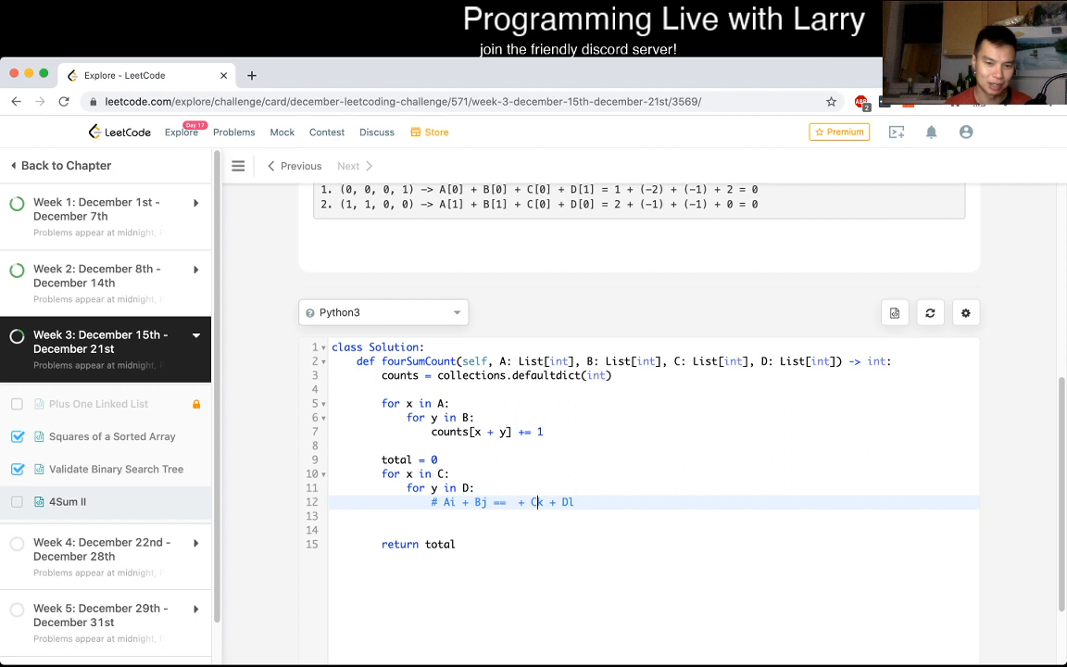
pyautogui.write('-')
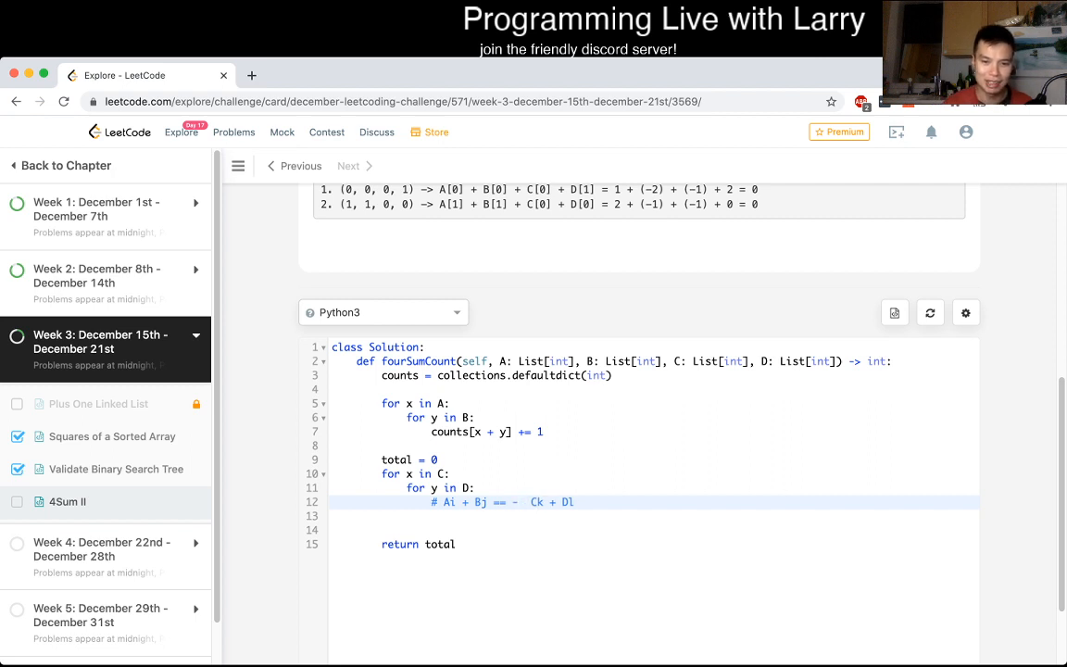
pyautogui.write('(Ck + Dl)')
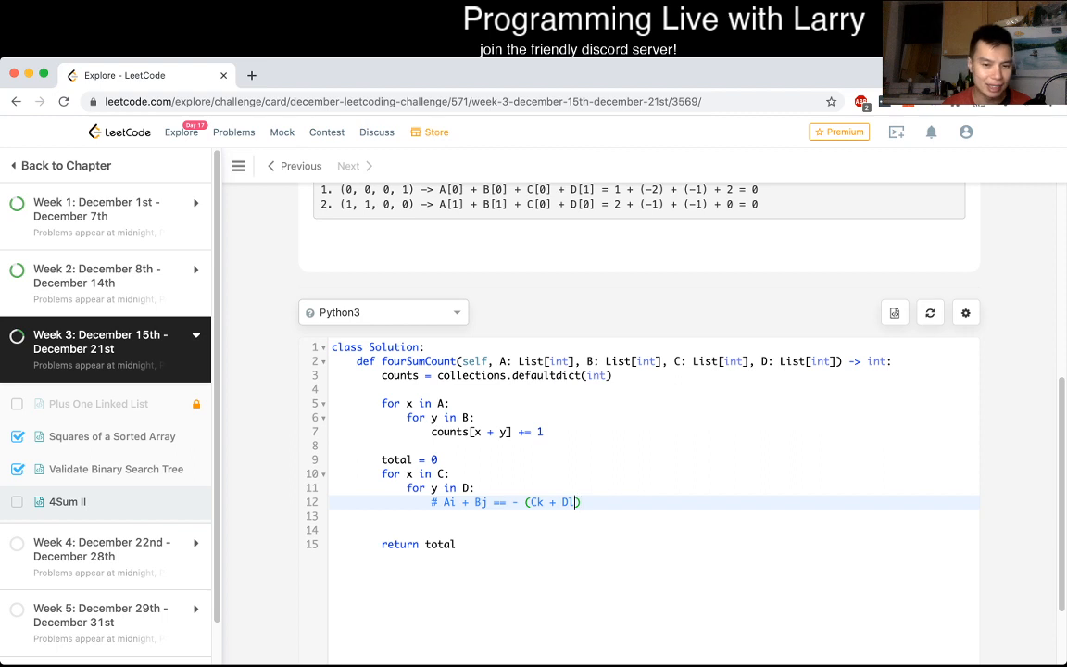
# Add total += counts[-(x + y)] above the note and scroll to the testcase
pyautogui.press('enter')
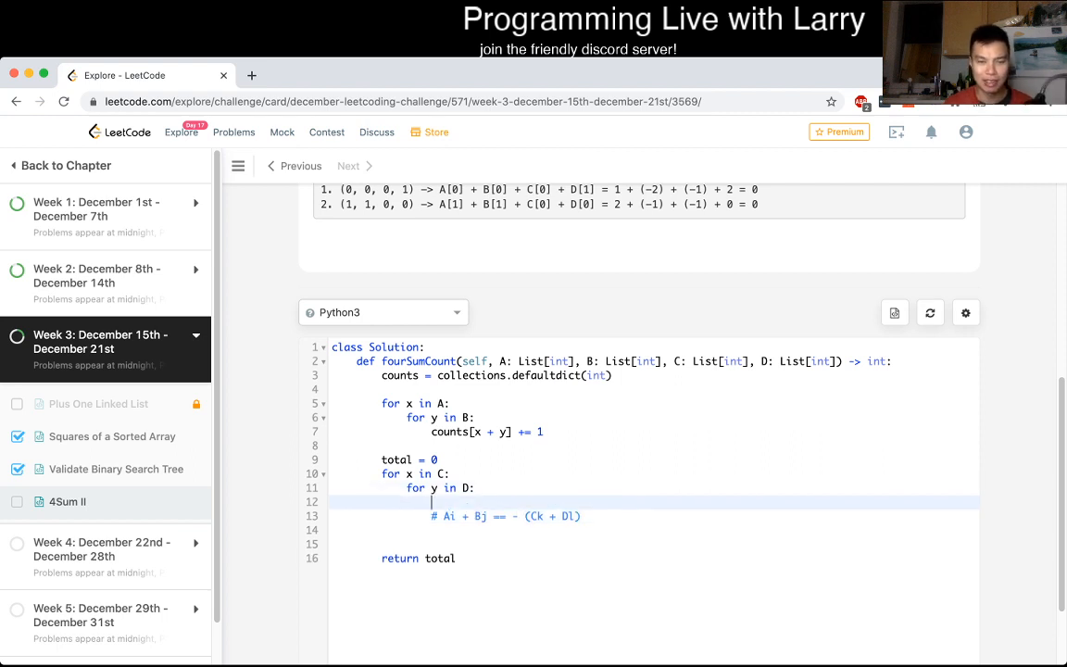
pyautogui.write('x')
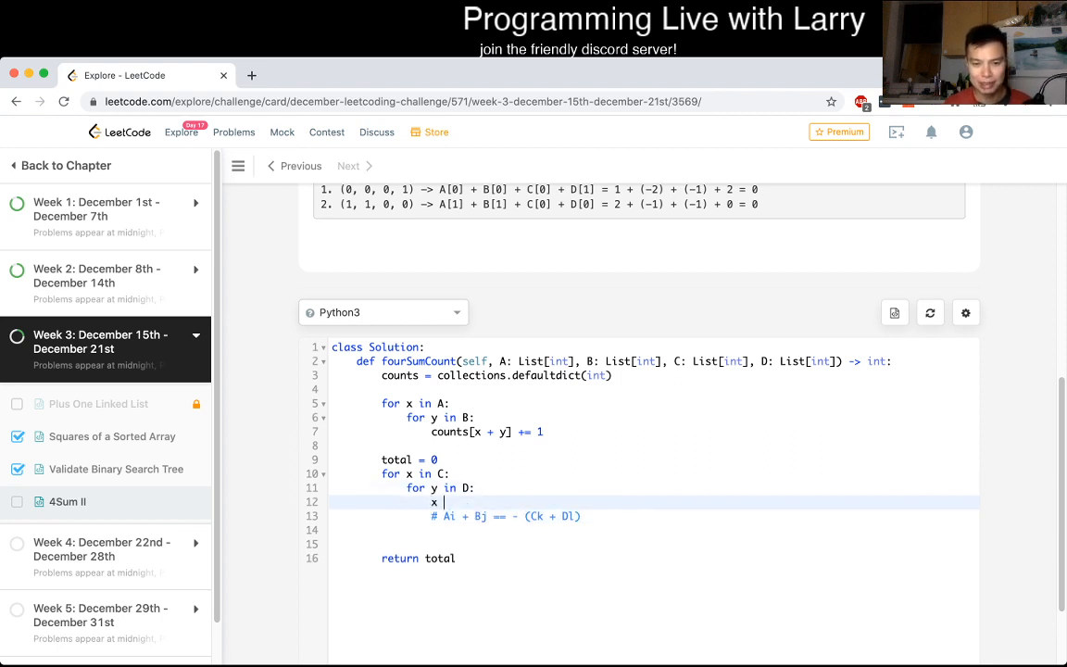
pyautogui.write('+ y]')
pyautogui.click(506, 516)
pyautogui.write('(')
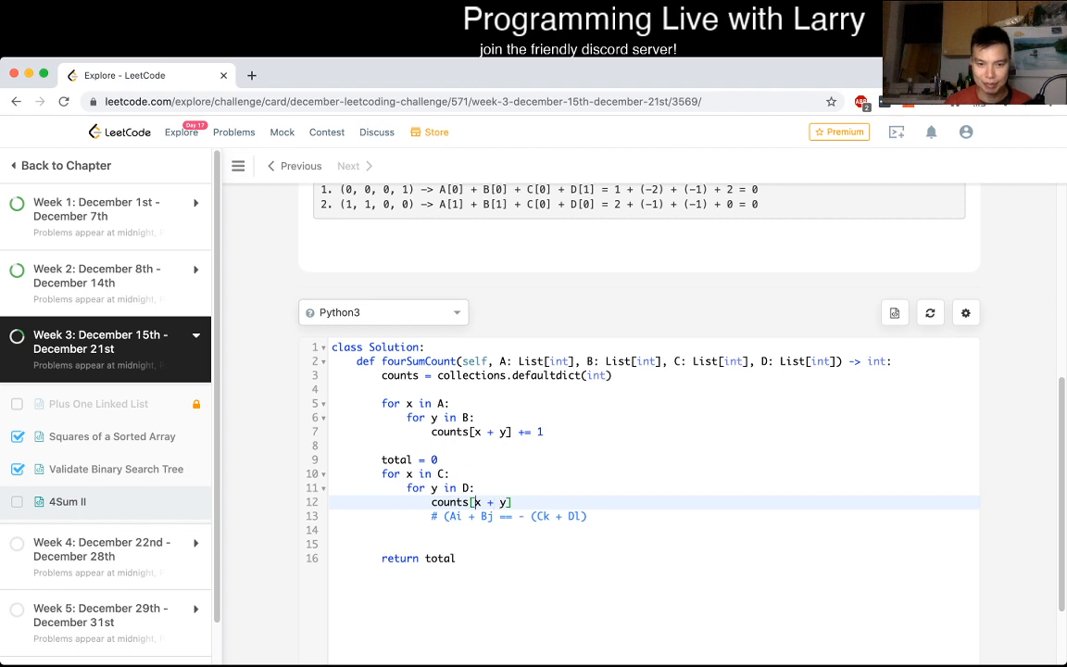
pyautogui.write('-(')
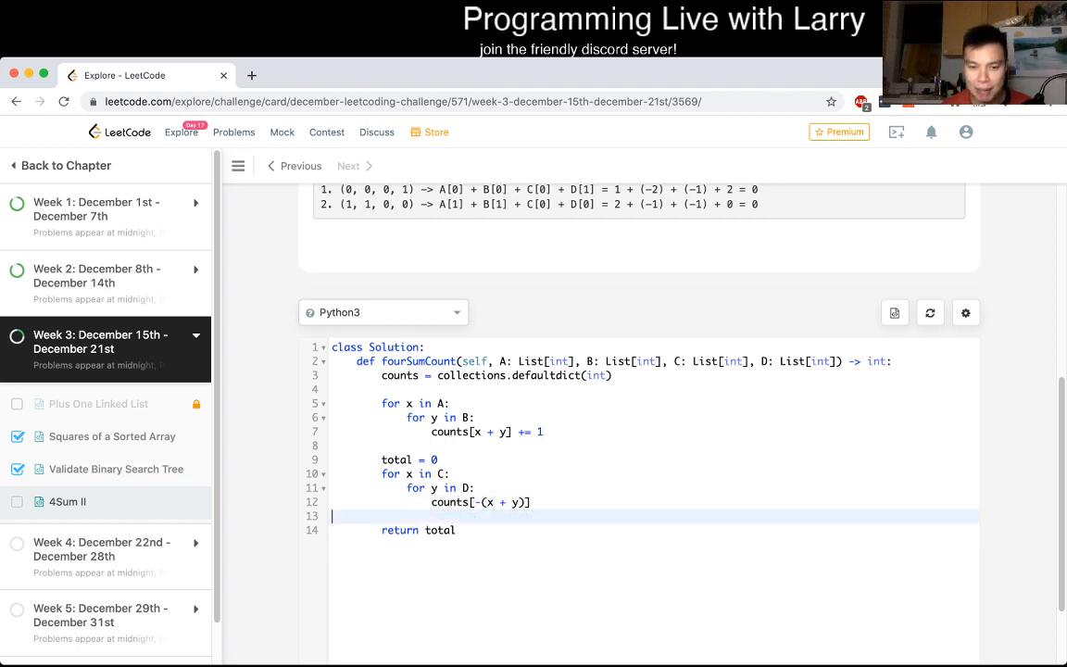
pyautogui.write('total +=')
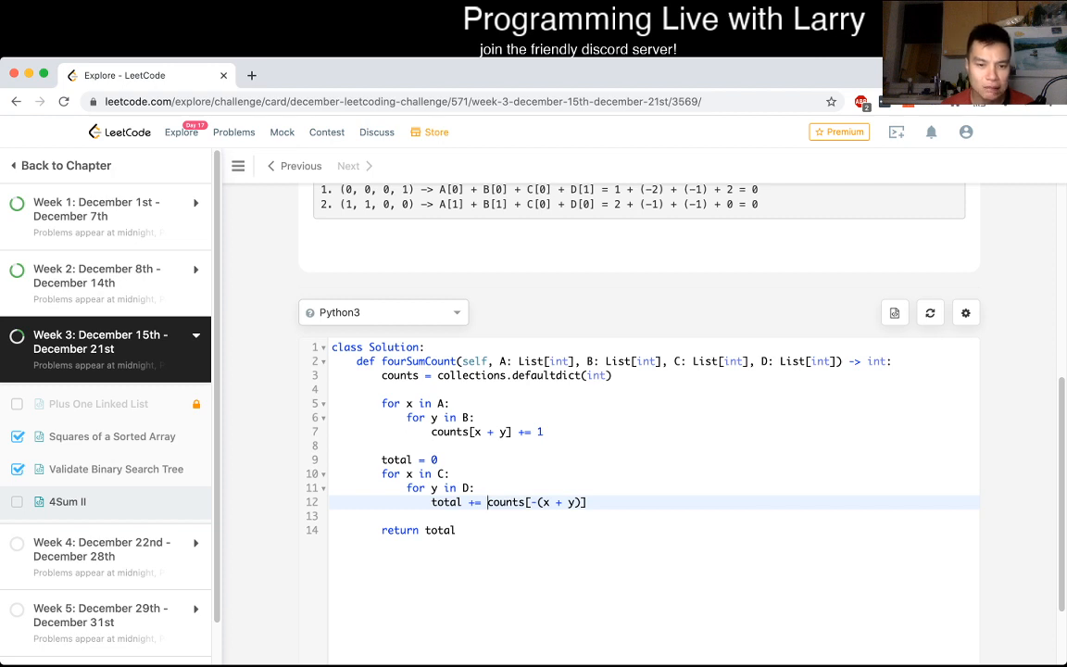
pyautogui.scroll(-3)
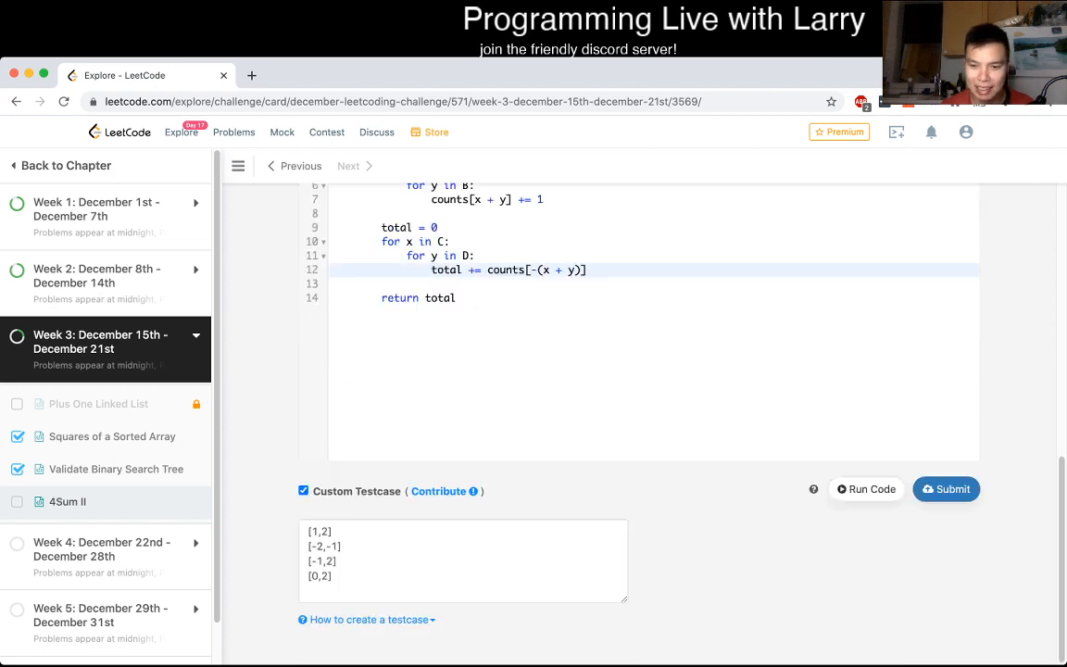
# Review the problem, then submit the 4Sum II solution for judging
pyautogui.click(866, 489)
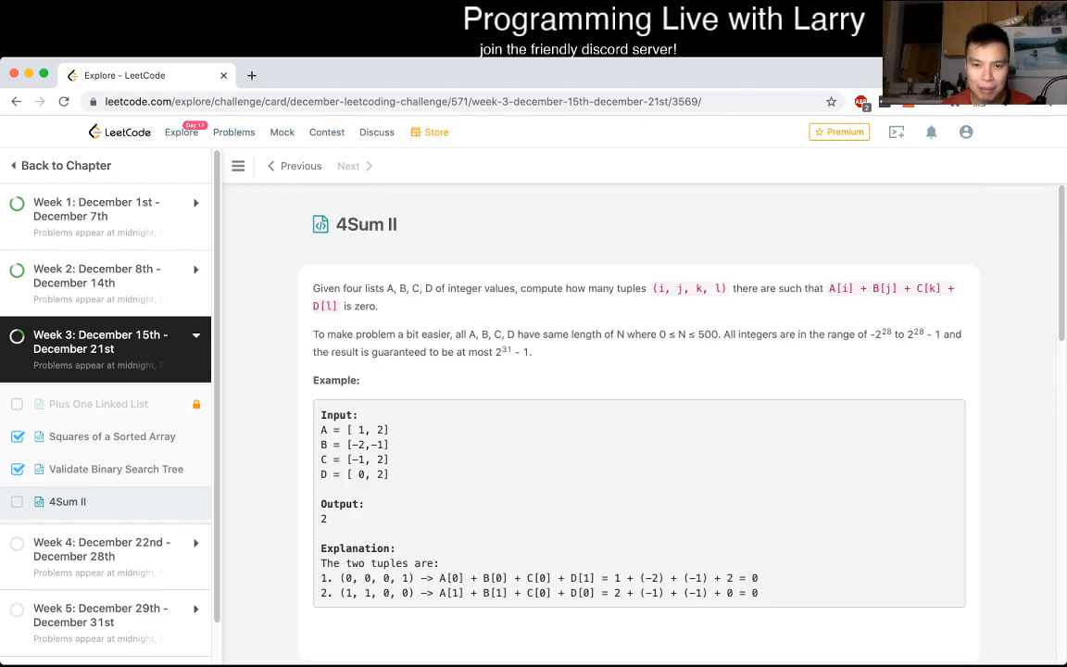
pyautogui.doubleClick(660, 331)
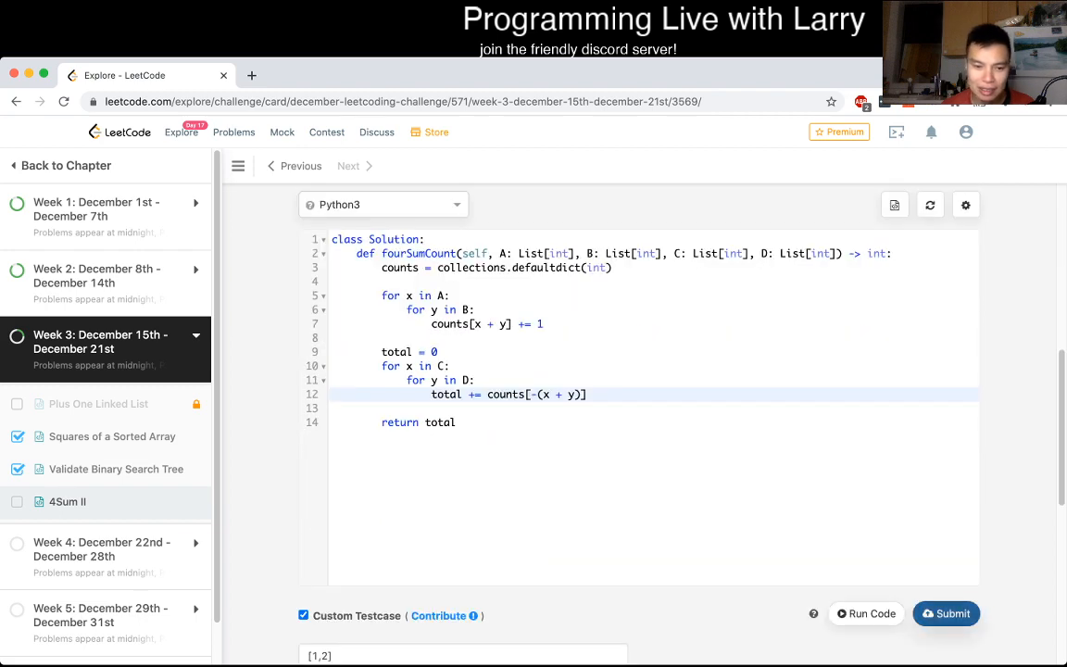
pyautogui.click(946, 613)
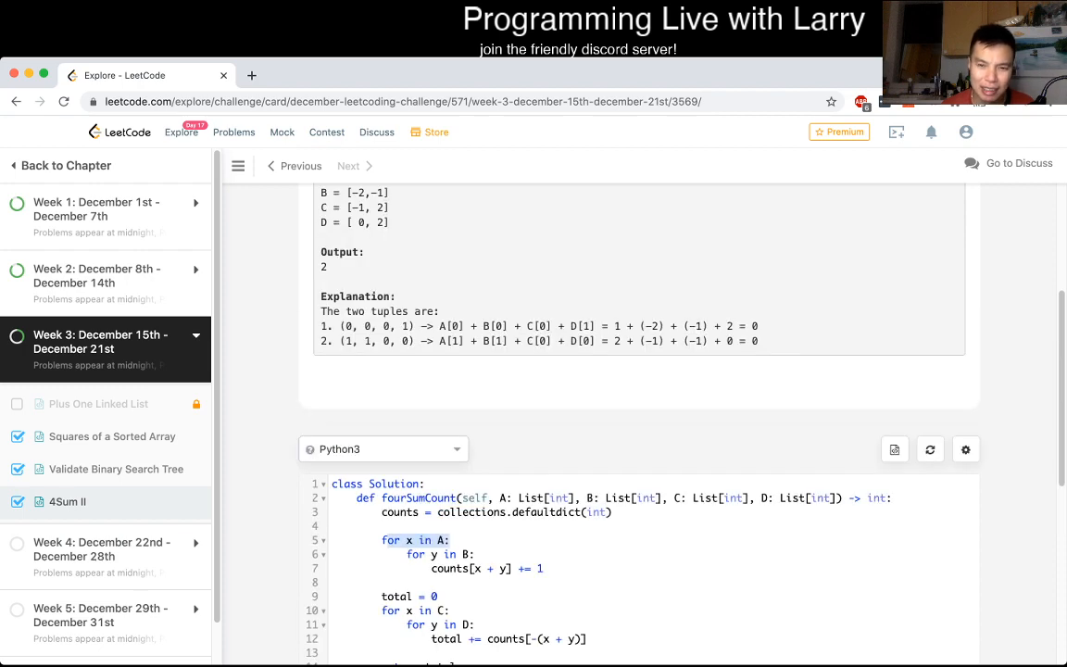
pyautogui.scroll(-3)
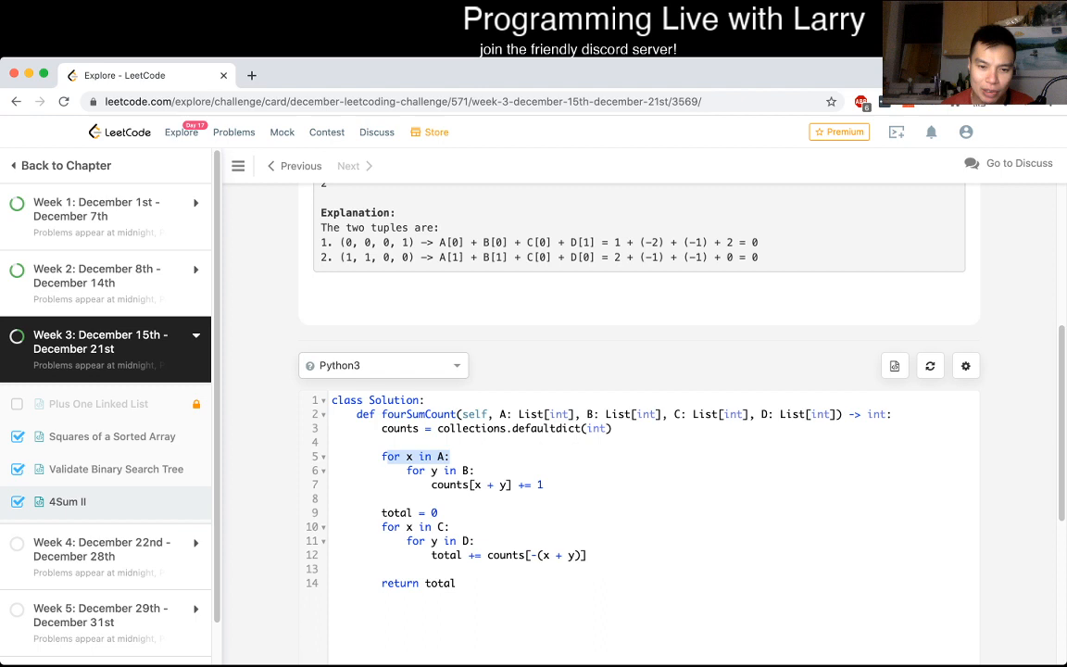
pyautogui.click(475, 471)
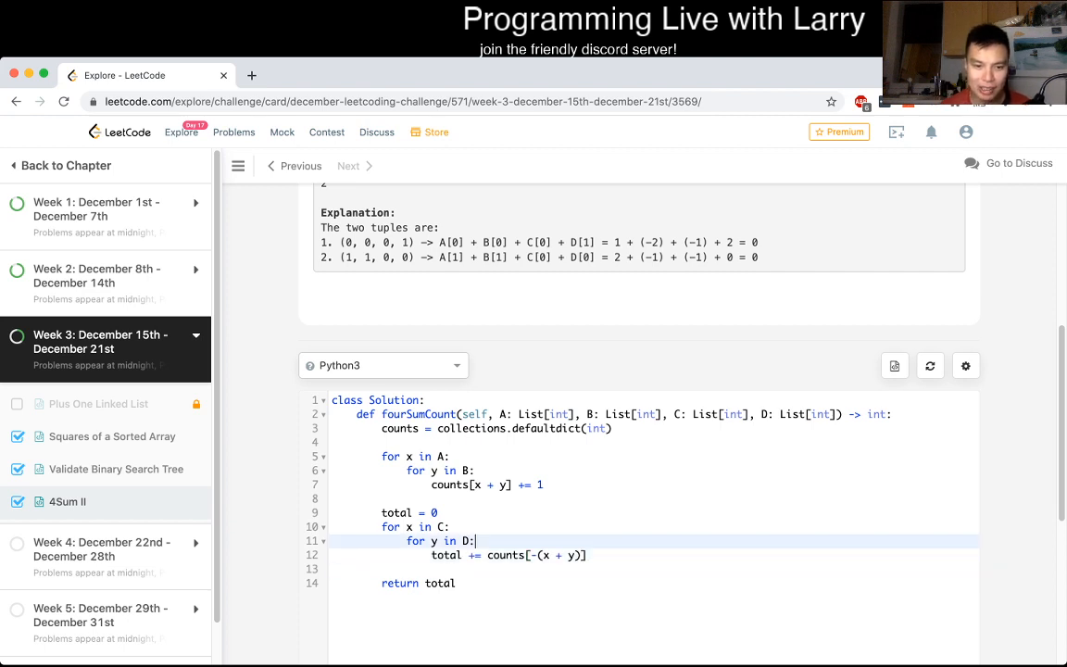
pyautogui.moveTo(381, 526); pyautogui.dragTo(586, 555)
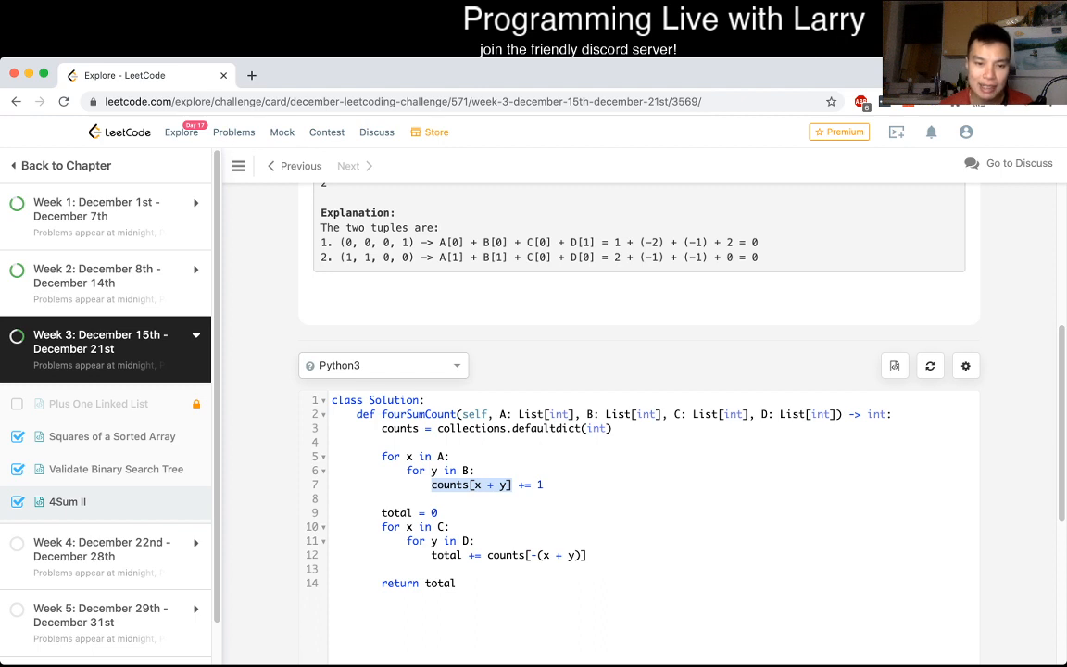
pyautogui.click(449, 456)
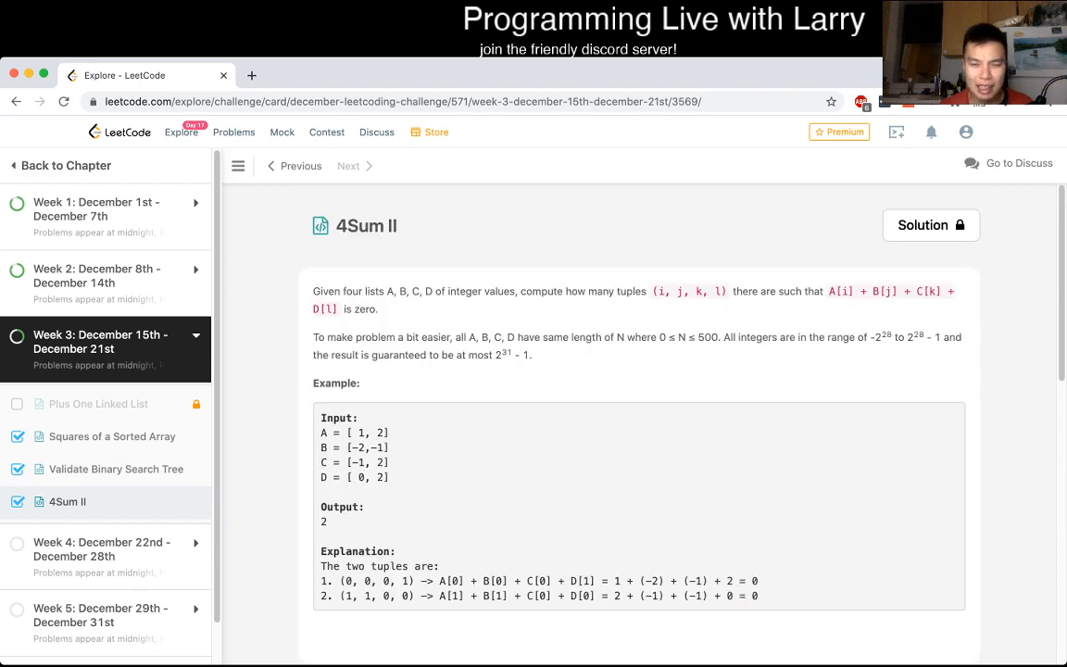
pyautogui.scroll(-3)
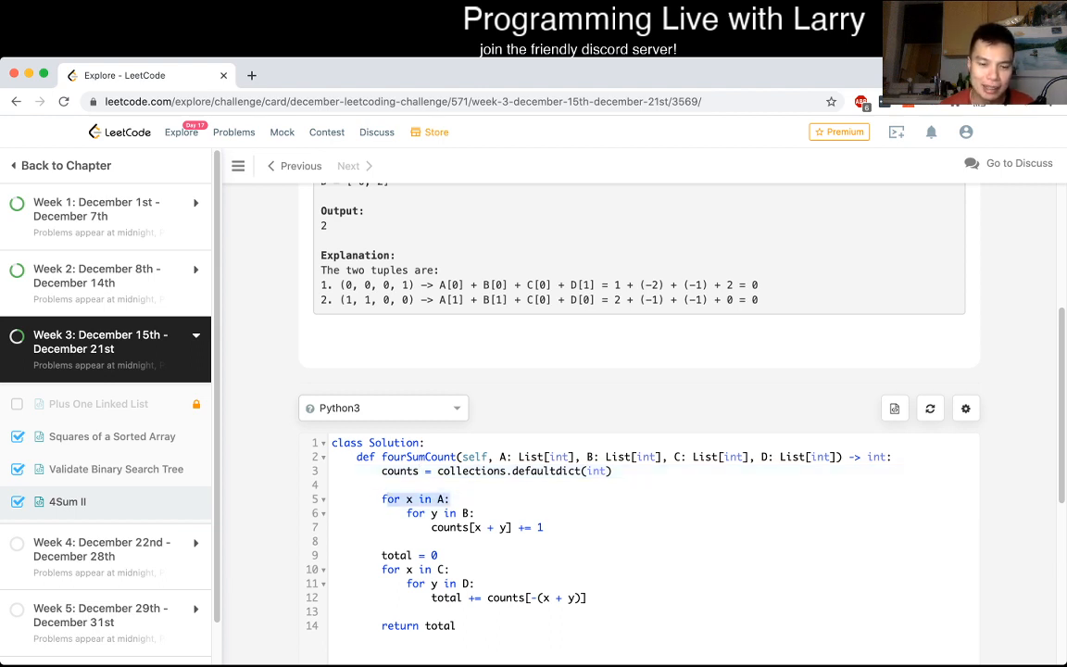
pyautogui.click(451, 569)
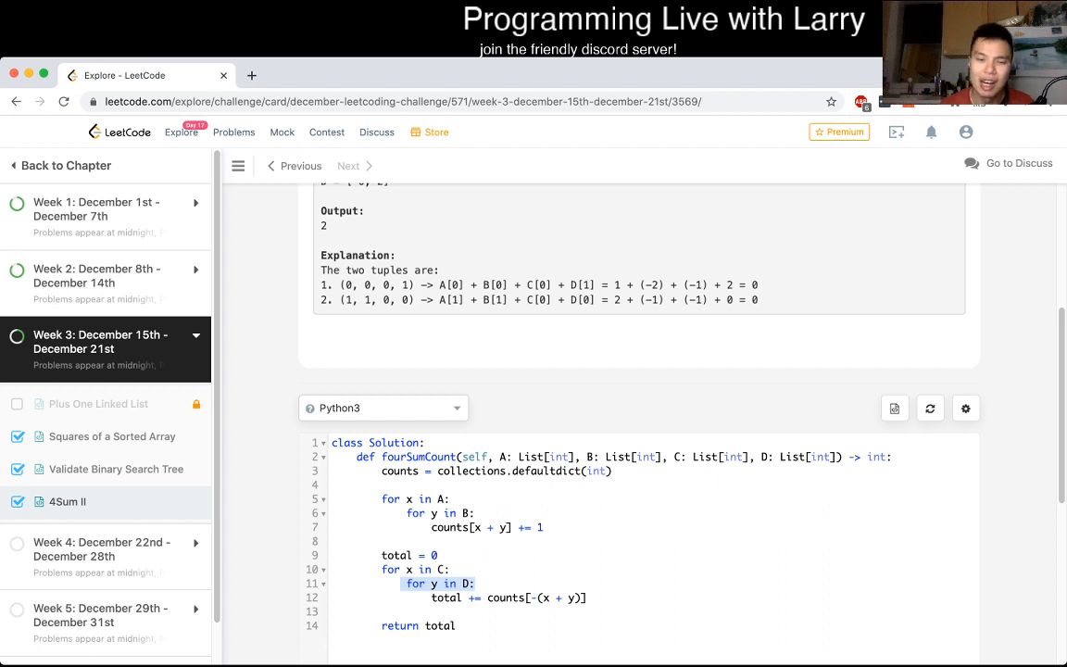
pyautogui.scroll(-3)
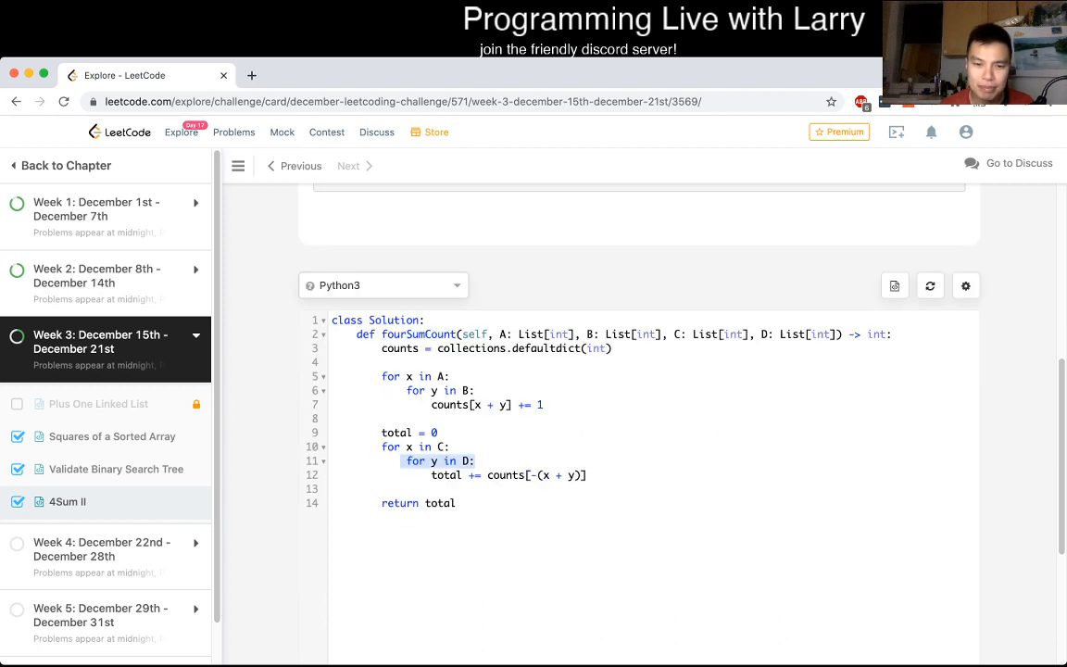
pyautogui.scroll(-3)
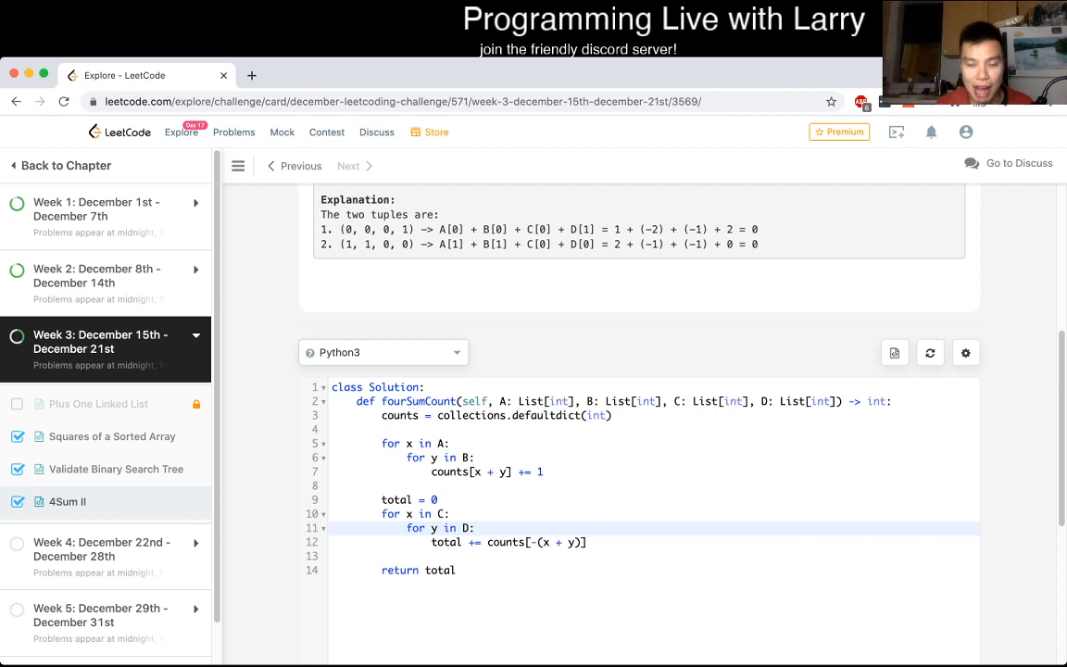
pyautogui.click(475, 528)
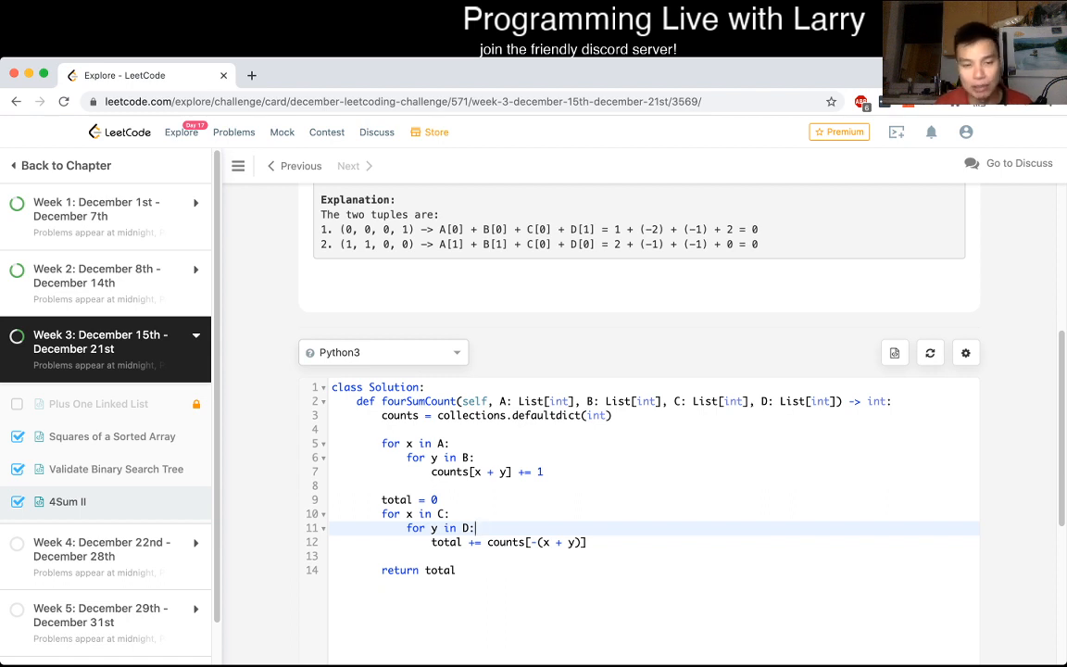